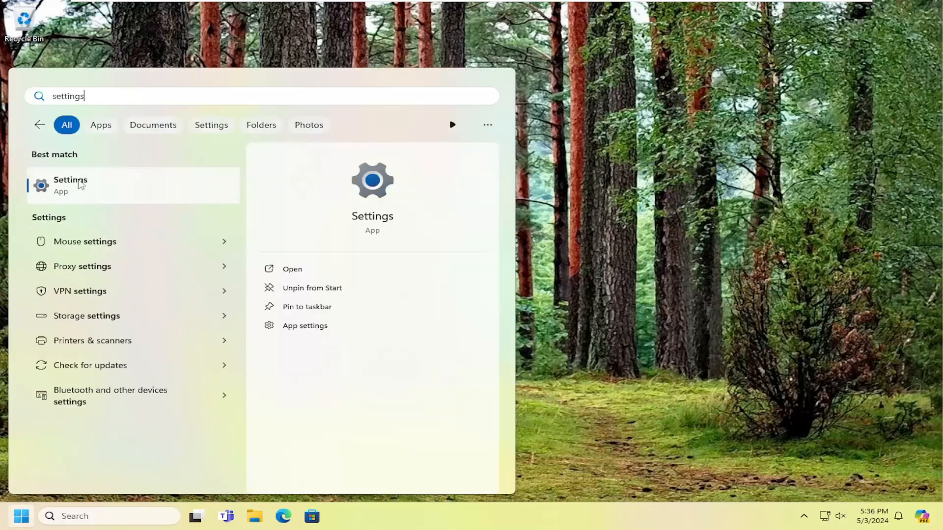
Launch the Settings app from the 'settings' Best match result in Start search
{"action": "left_click", "coordinate": [70, 185]}
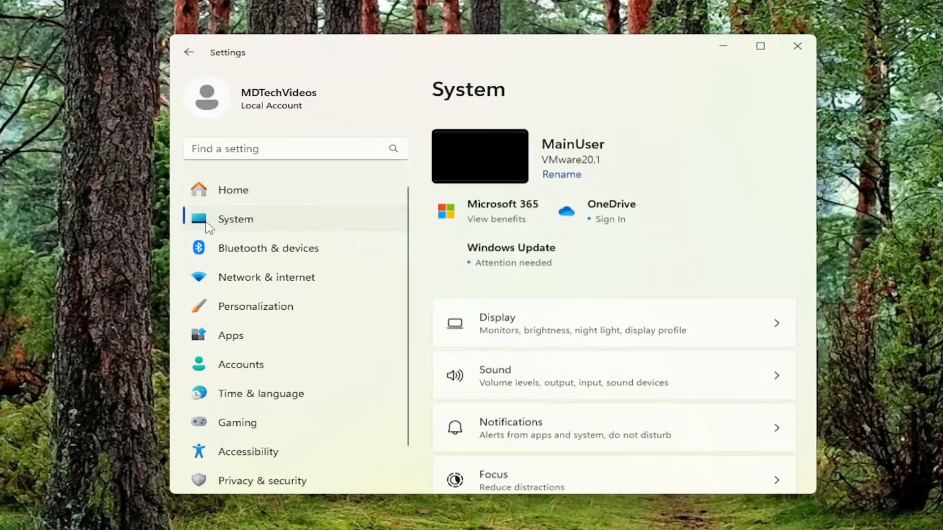
Scroll down the System page and open the For developers page
{"action": "scroll", "scroll_direction": "down", "scroll_amount": 3}
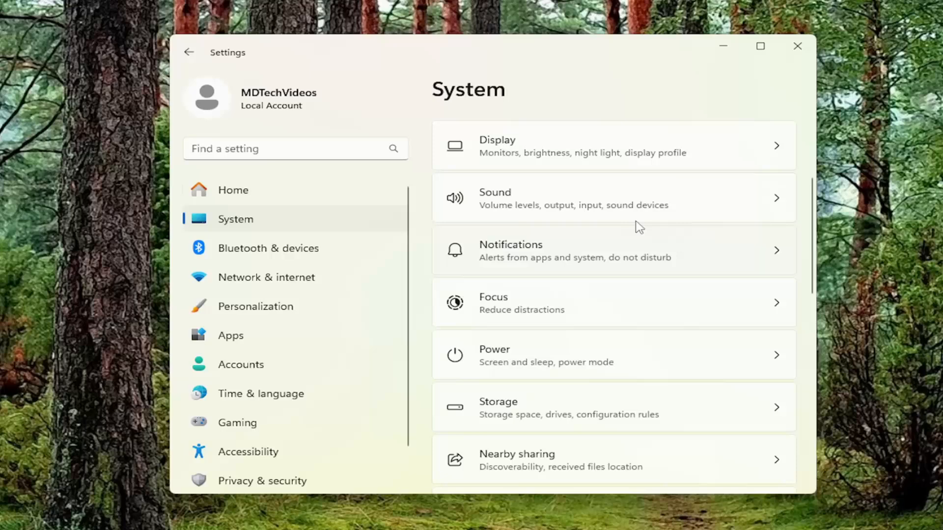
{"action": "scroll", "scroll_direction": "down", "scroll_amount": 3}
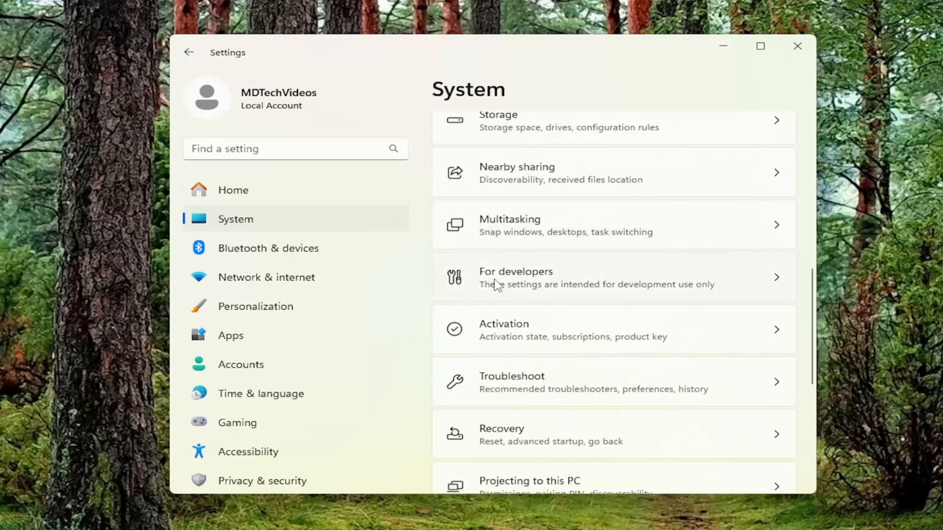
{"action": "left_click", "coordinate": [515, 277]}
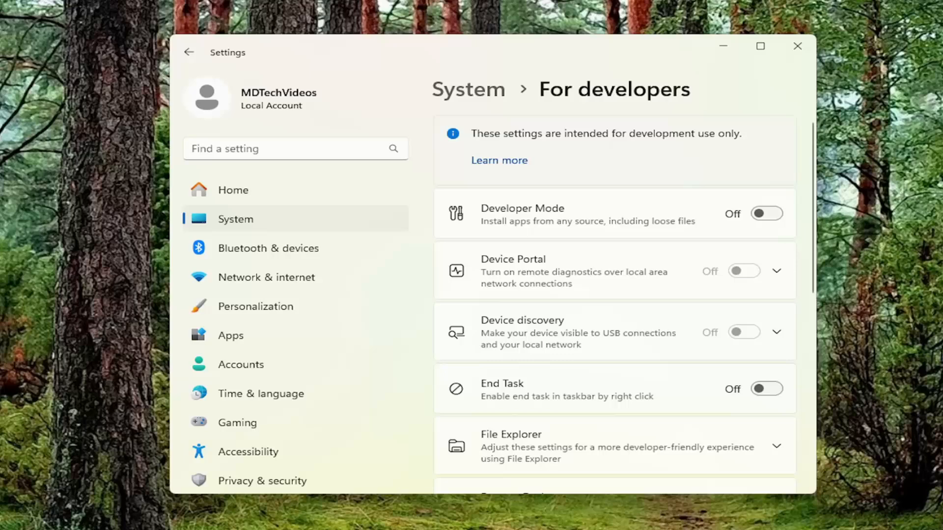
Switch Developer Mode on, confirm 'Use developer features' with Yes, and close Settings
{"action": "left_click", "coordinate": [765, 214]}
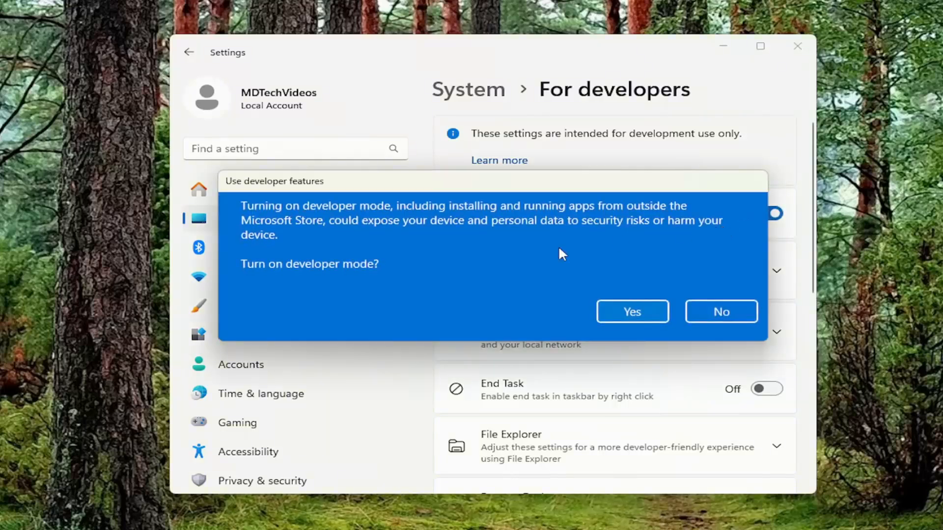
{"action": "left_click", "coordinate": [632, 312]}
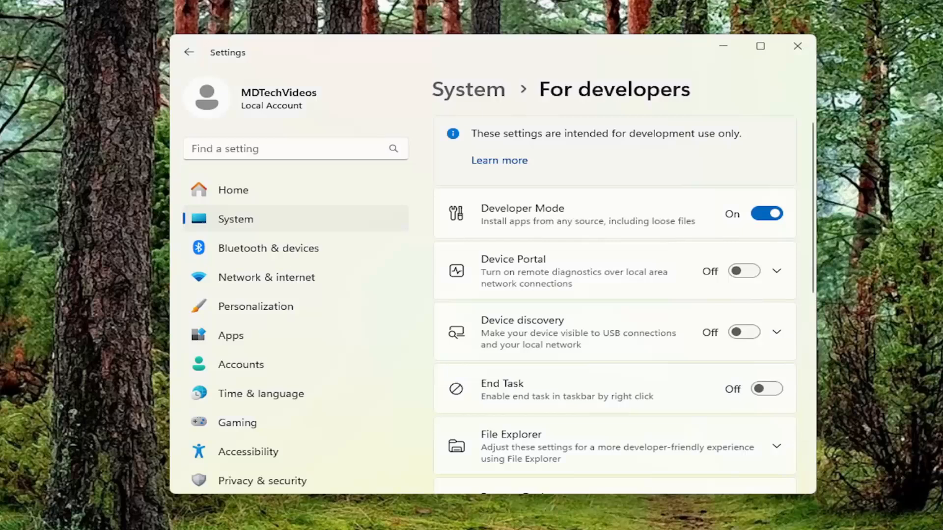
{"action": "mouse_move", "coordinate": [670, 199]}
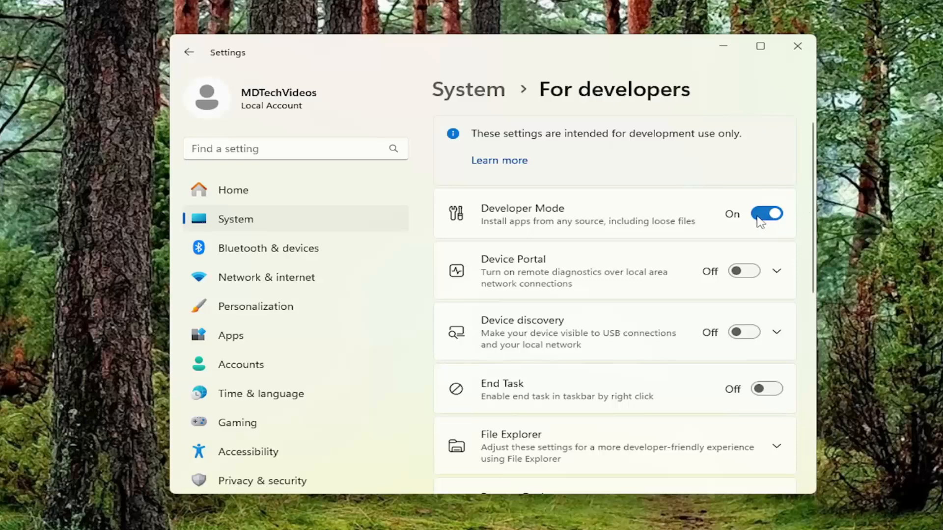
{"action": "left_click", "coordinate": [796, 45]}
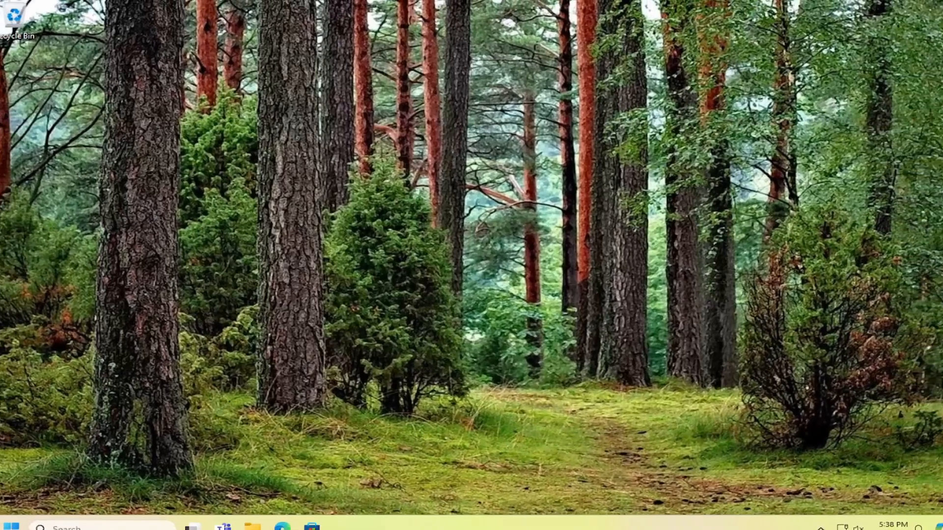